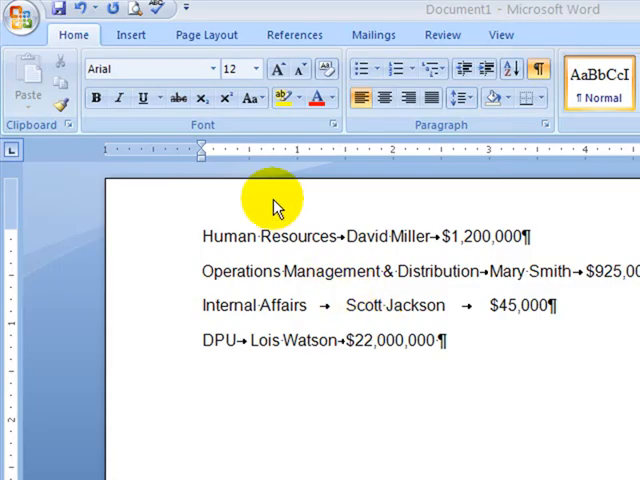
mouse_move(370, 175)
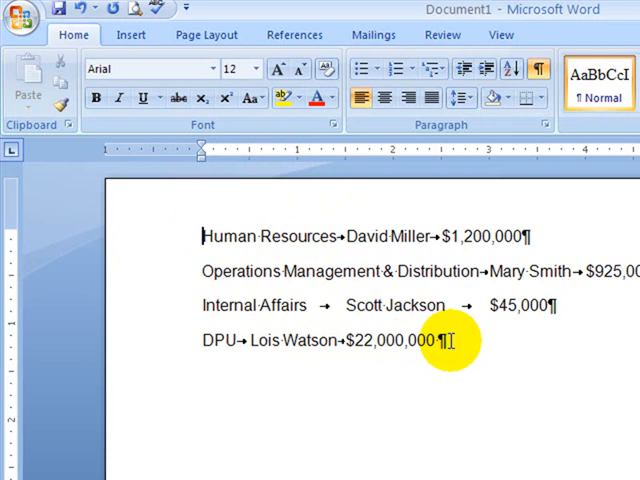
- Select the four lines from Human Resources through the DPU line
left_click_drag(201, 236, 440, 340)
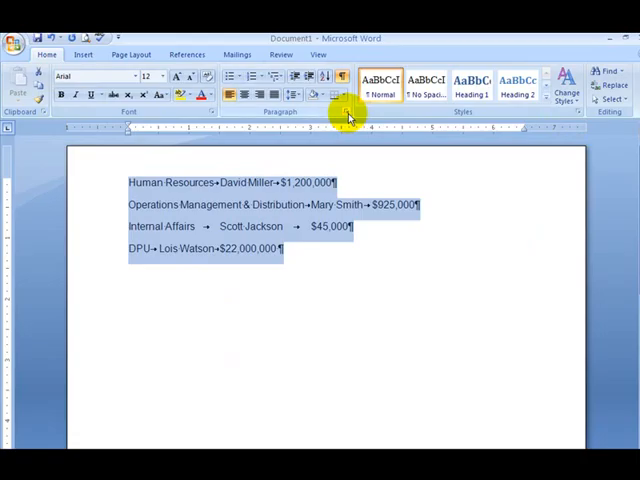
- Open the Tabs dialog for the selected list and move it beside the text
left_click(347, 112)
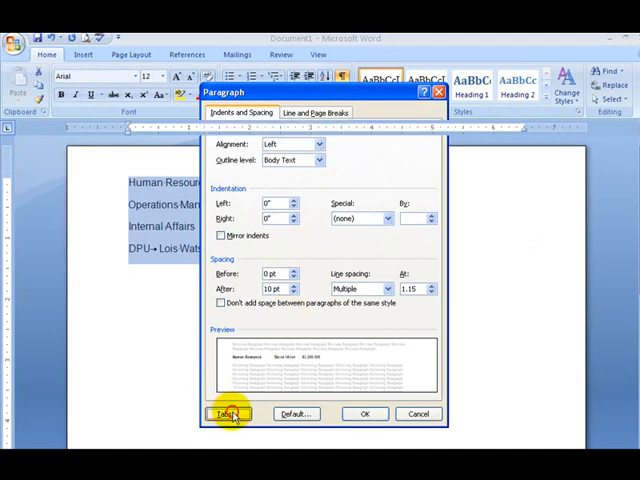
left_click(227, 414)
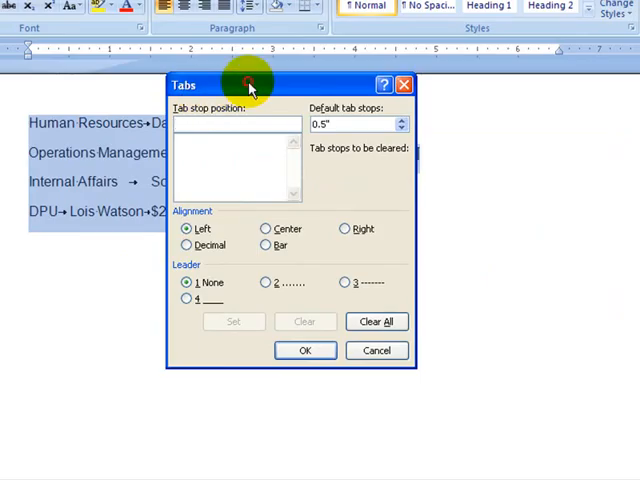
left_click_drag(250, 85, 393, 212)
type("2")
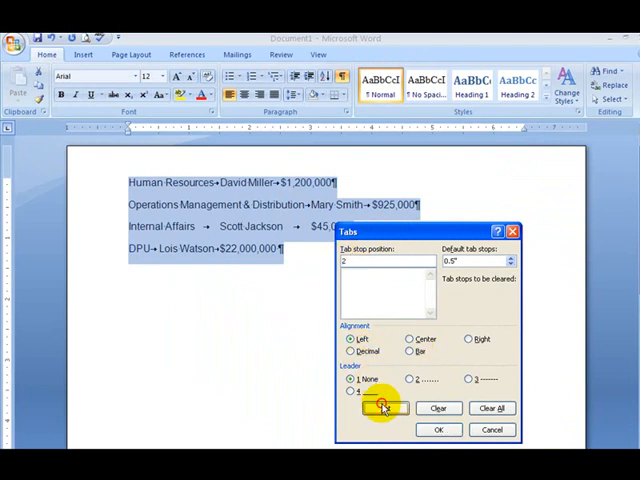
- Set a 2" left tab and a 5" right tab with dot leaders, then apply
left_click(386, 408)
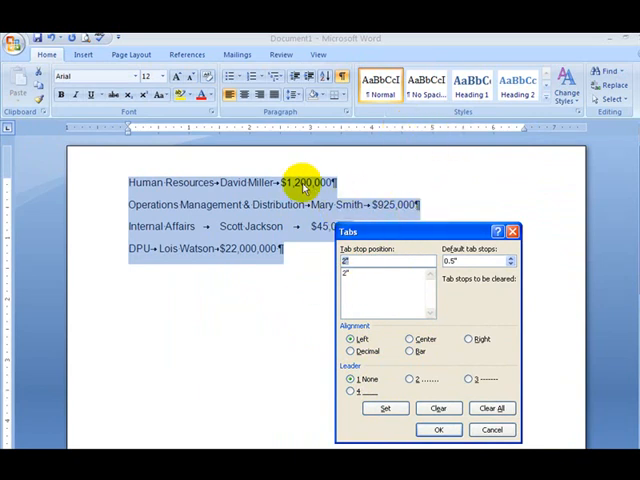
mouse_move(258, 225)
type("5")
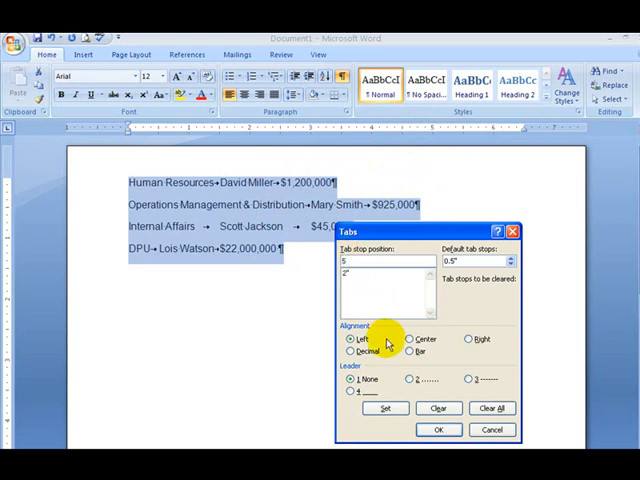
left_click(470, 338)
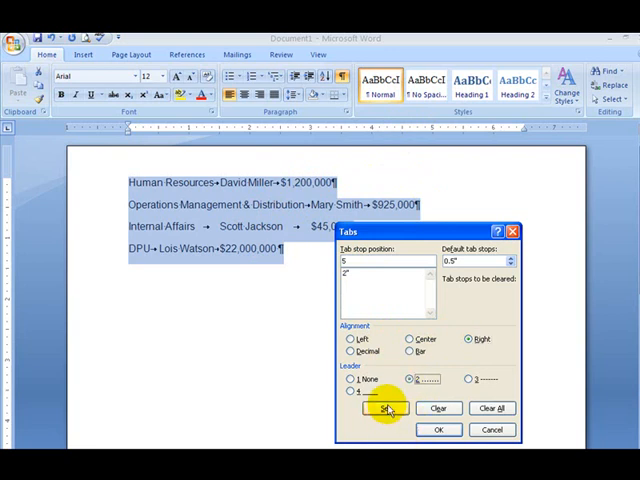
left_click(386, 408)
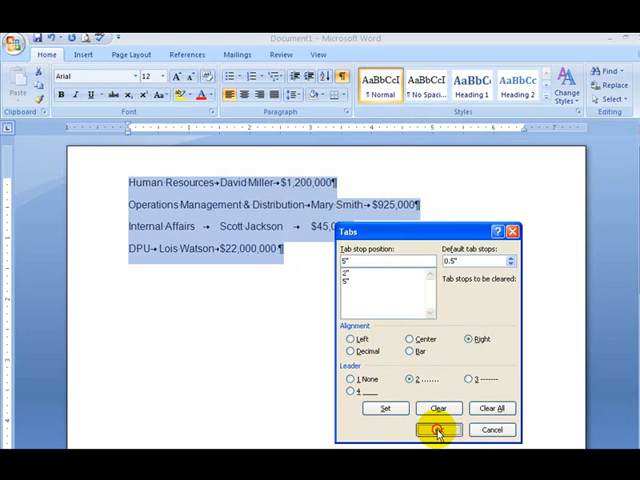
left_click(434, 430)
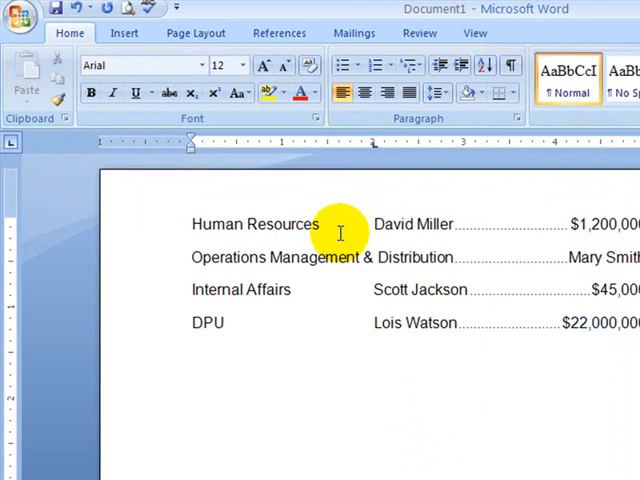
mouse_move(393, 243)
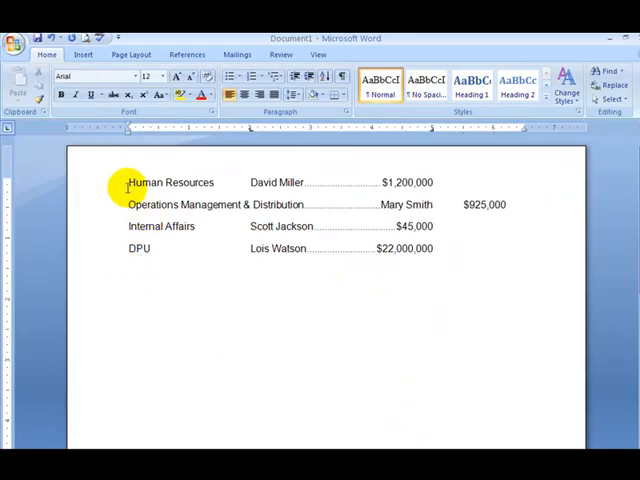
- Select all list lines and move the 2" ruler tab marker to about 3"
left_click_drag(128, 182, 425, 249)
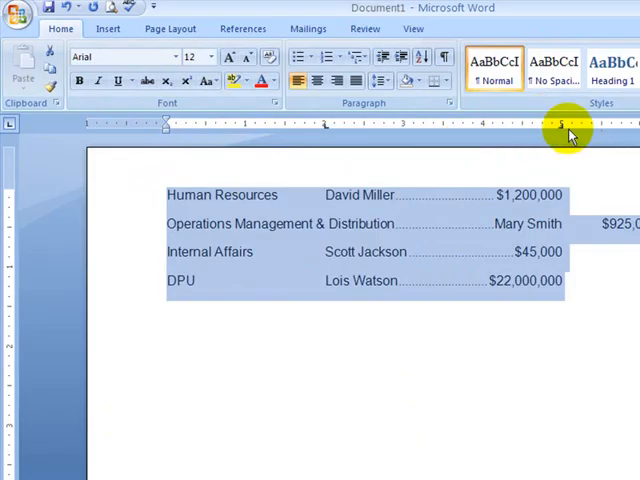
mouse_move(325, 128)
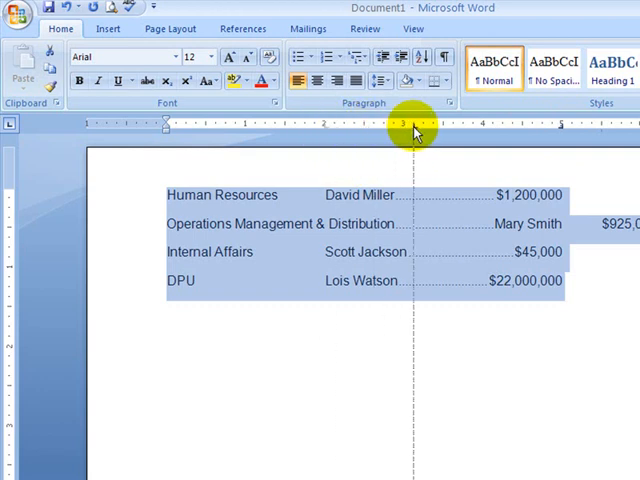
left_click_drag(415, 125, 420, 125)
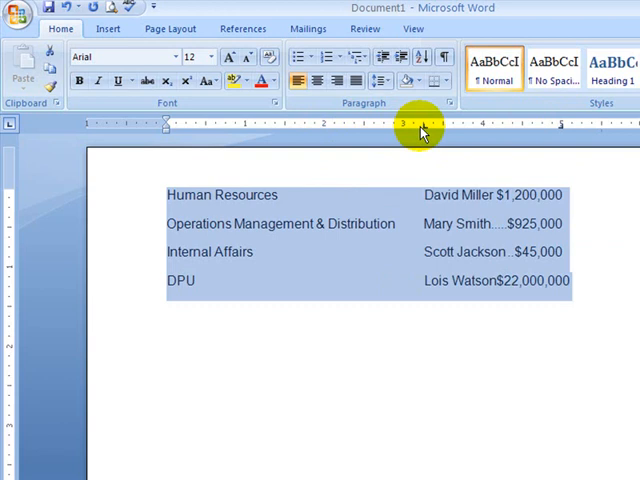